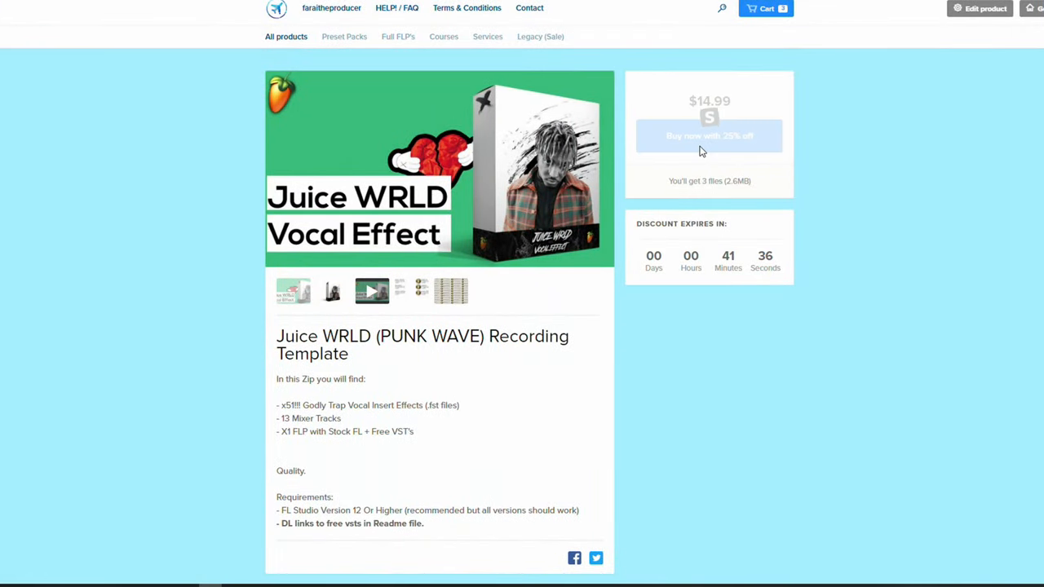
Buy the discounted Juice WRLD recording template to reach the Sellfy checkout.
{"action": "left_click", "coordinate": [709, 136]}
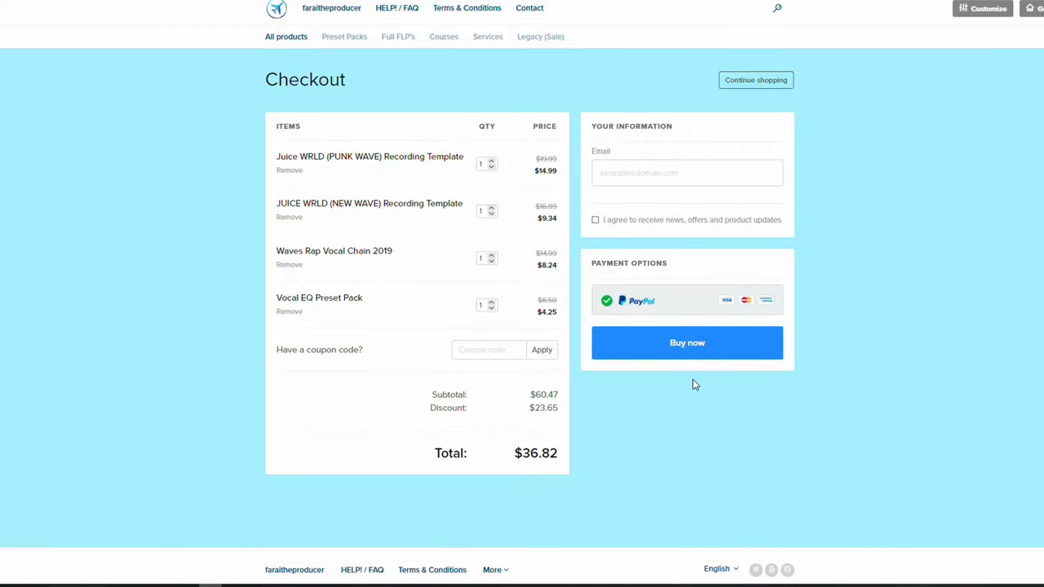
{"action": "mouse_move", "coordinate": [688, 342]}
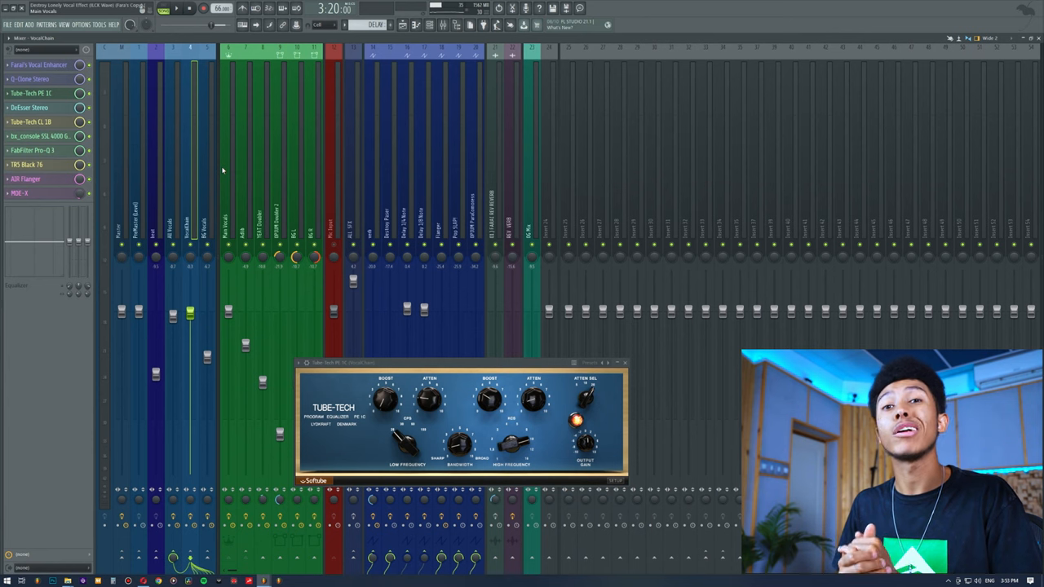
{"action": "mouse_move", "coordinate": [371, 373]}
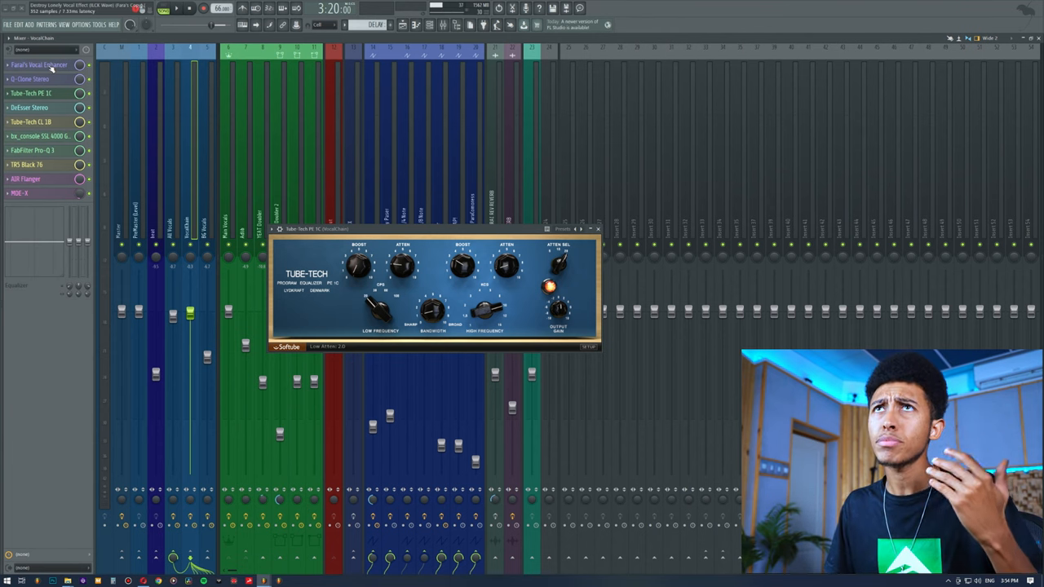
Open Farai's Vocal Enhancer from the mixer insert list, then close it.
{"action": "left_click", "coordinate": [39, 64]}
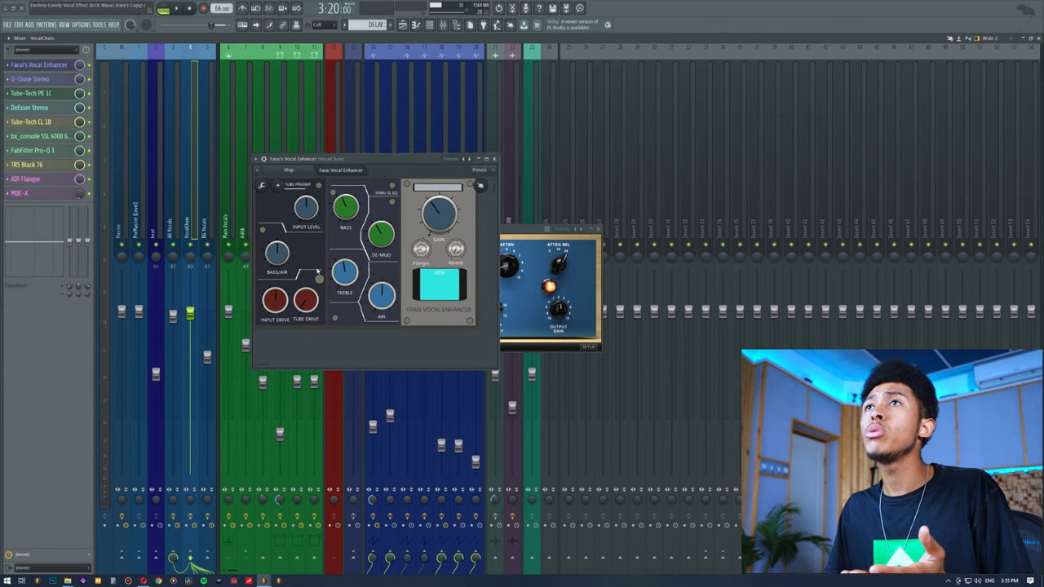
{"action": "left_click", "coordinate": [31, 93]}
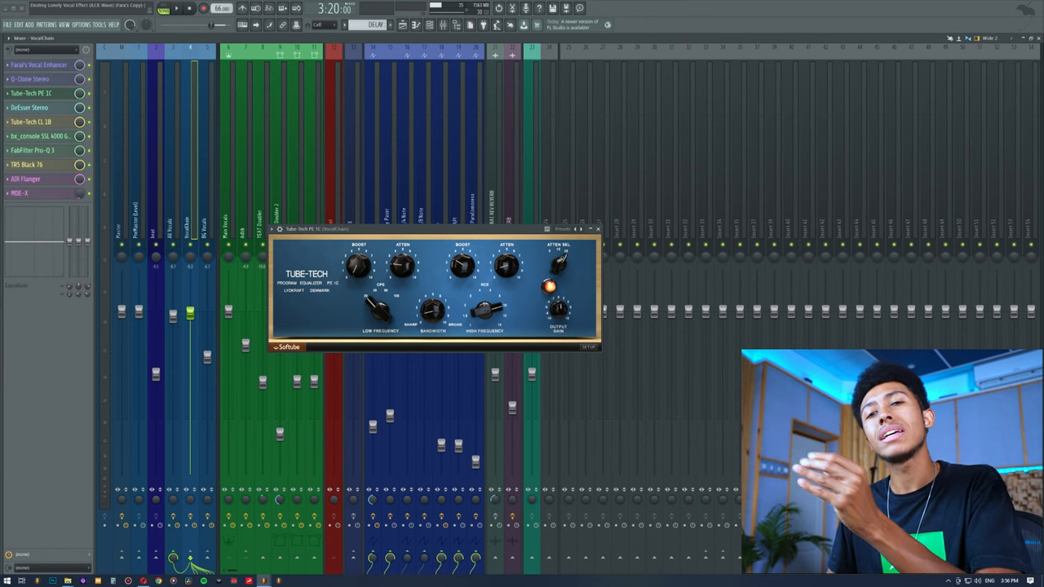
Raise the Tube-Tech PE 1C high boost and set high frequency to 8 KCS.
{"action": "left_click_drag", "start_coordinate": [460, 261], "coordinate": [460, 253]}
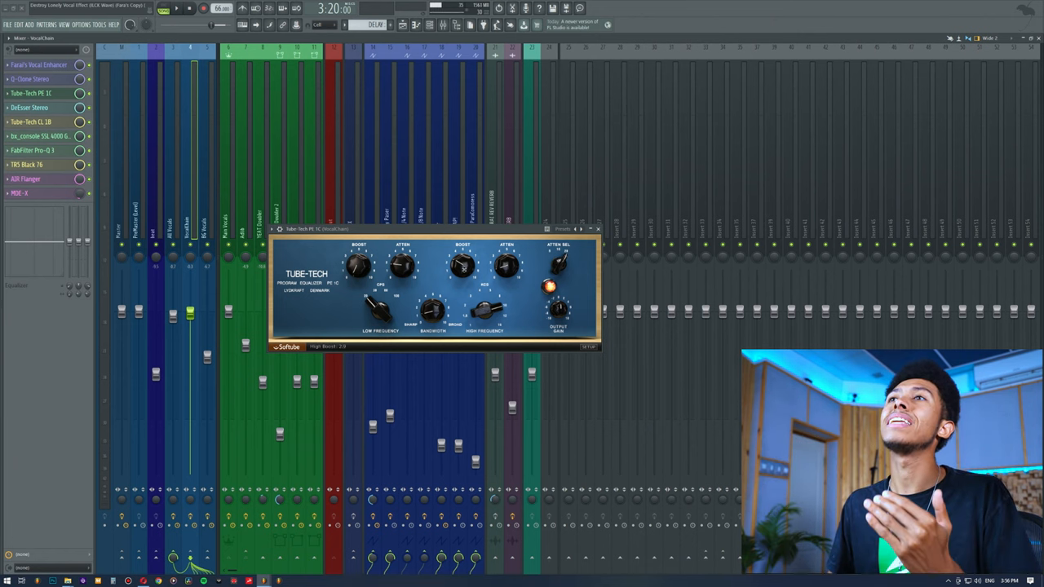
{"action": "left_click_drag", "start_coordinate": [493, 314], "coordinate": [498, 306]}
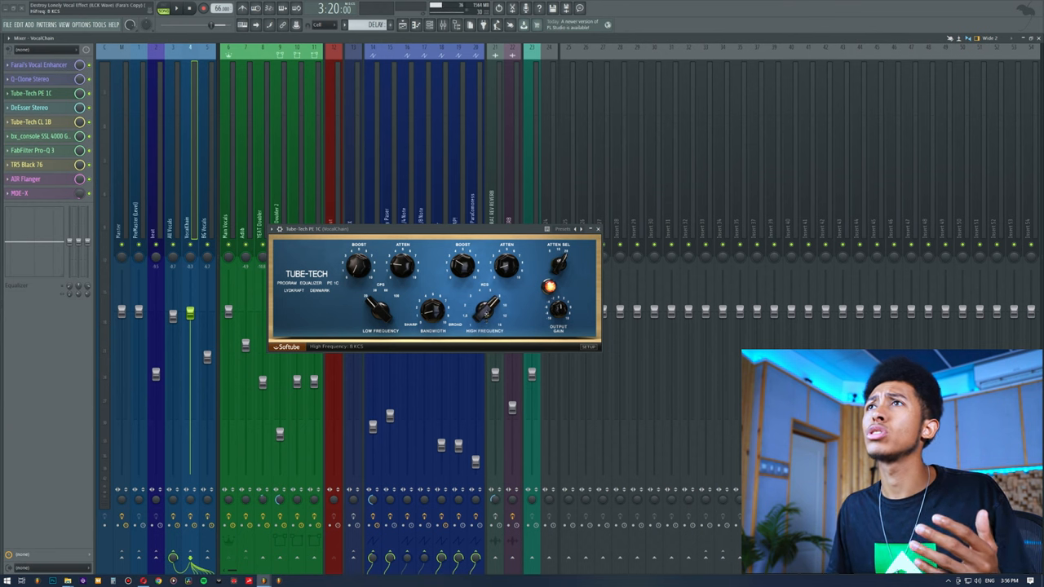
{"action": "left_click_drag", "start_coordinate": [483, 308], "coordinate": [483, 298]}
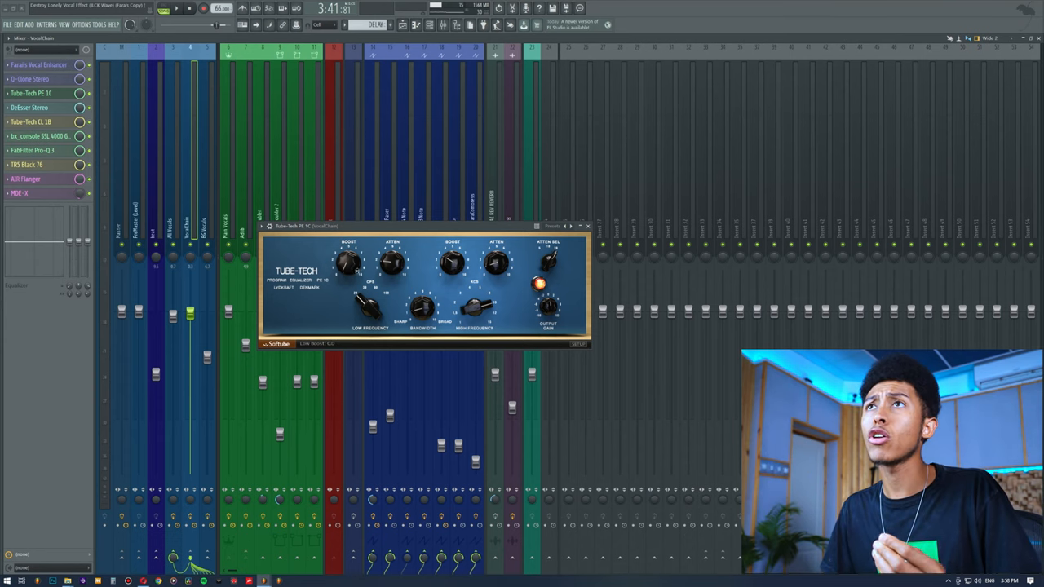
Turn the low frequency selector through 60 down to 20 CPS.
{"action": "left_click_drag", "start_coordinate": [373, 308], "coordinate": [372, 294]}
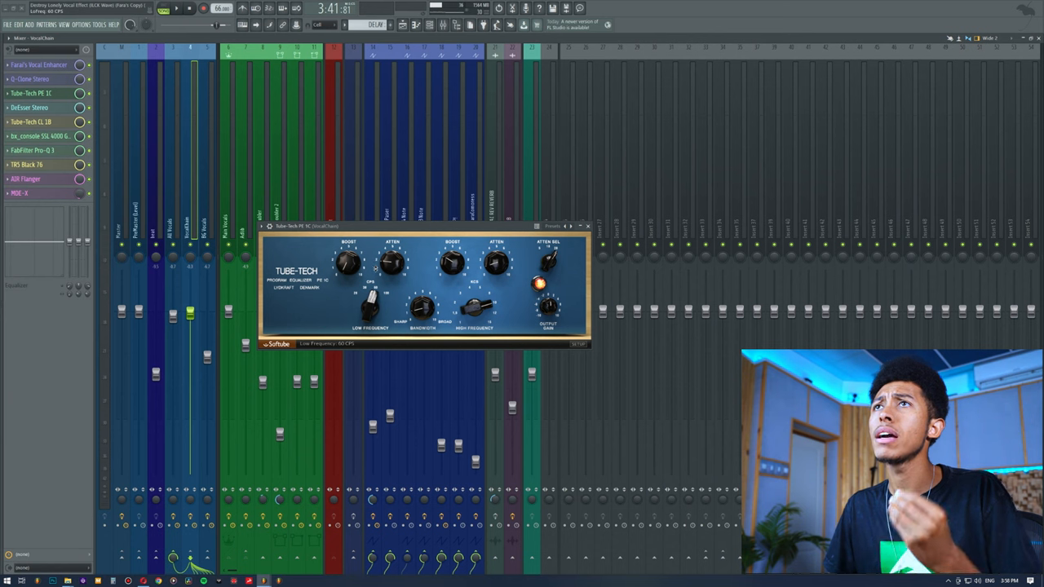
{"action": "left_click_drag", "start_coordinate": [371, 306], "coordinate": [371, 319]}
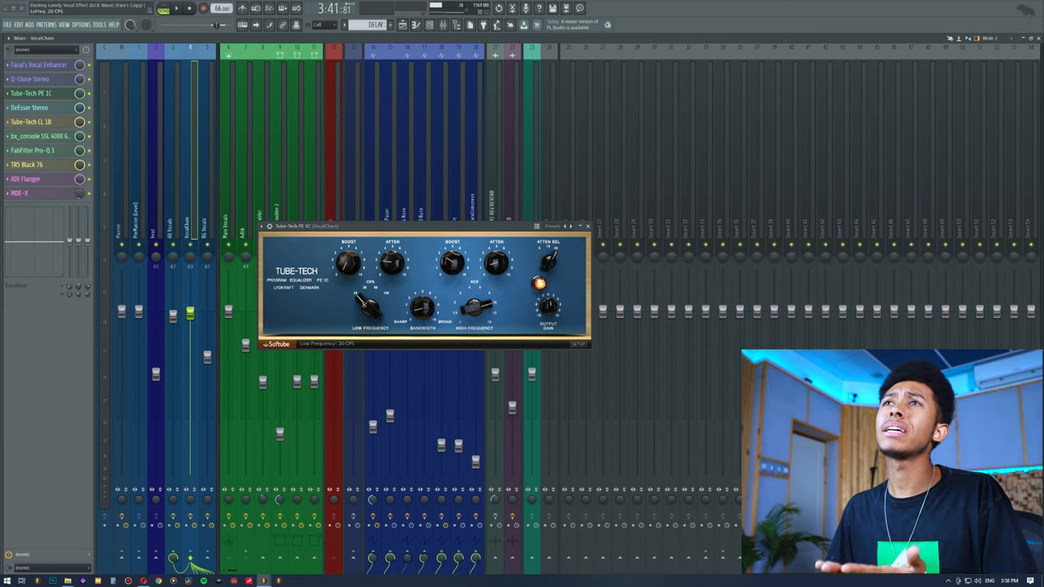